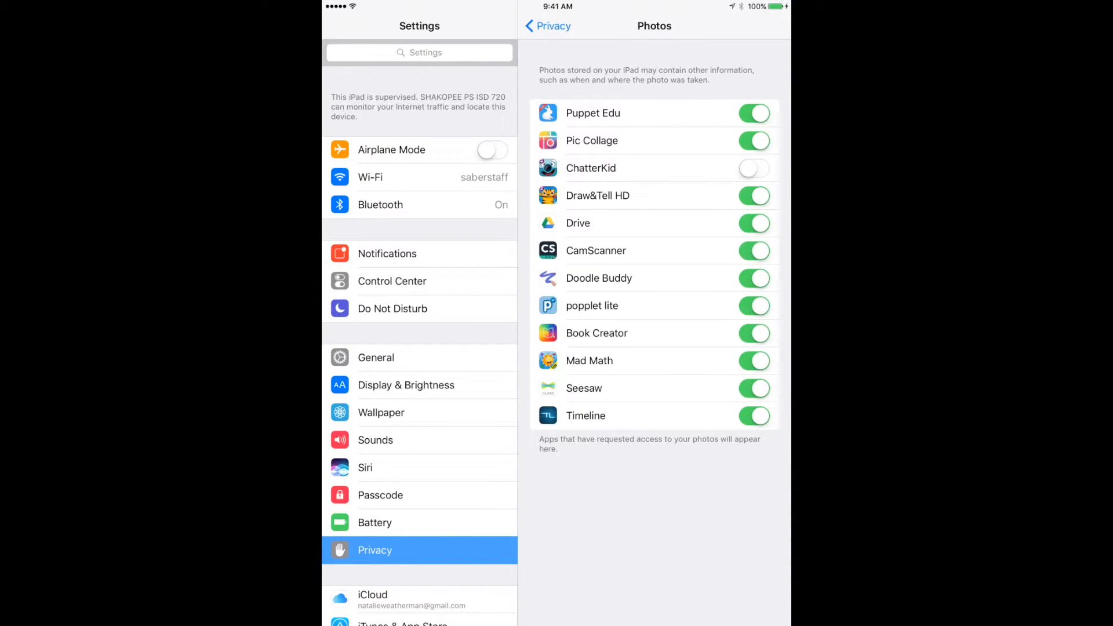
# - Allow ChatterKid access to Photos in the Privacy list
pyautogui.click(754, 168)
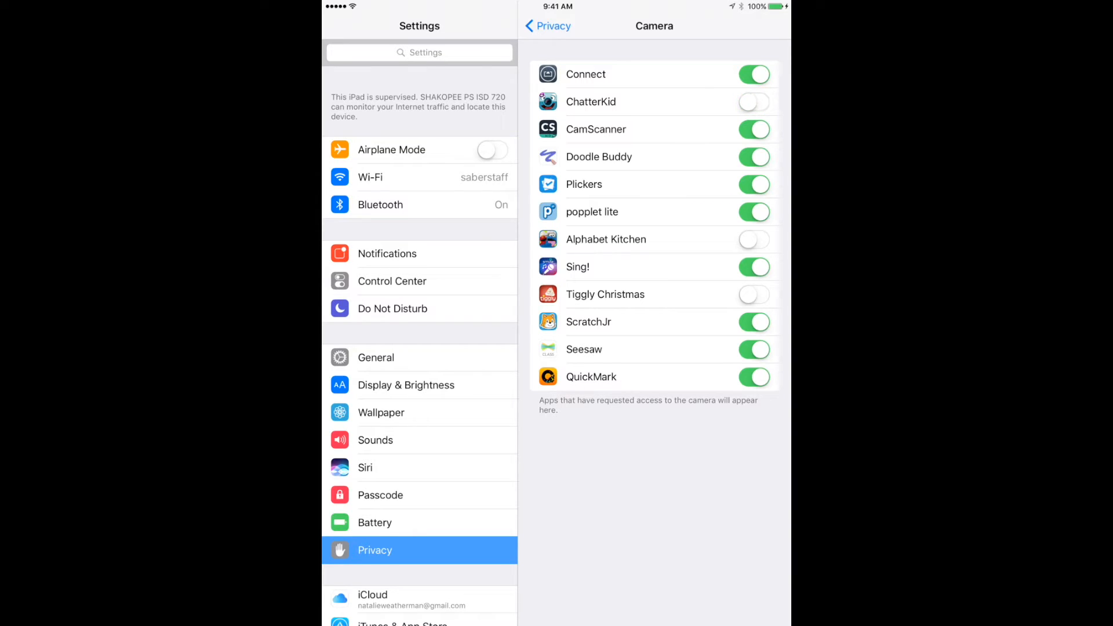
# - Allow ChatterKid access to the Camera in the Privacy list
pyautogui.click(553, 26)
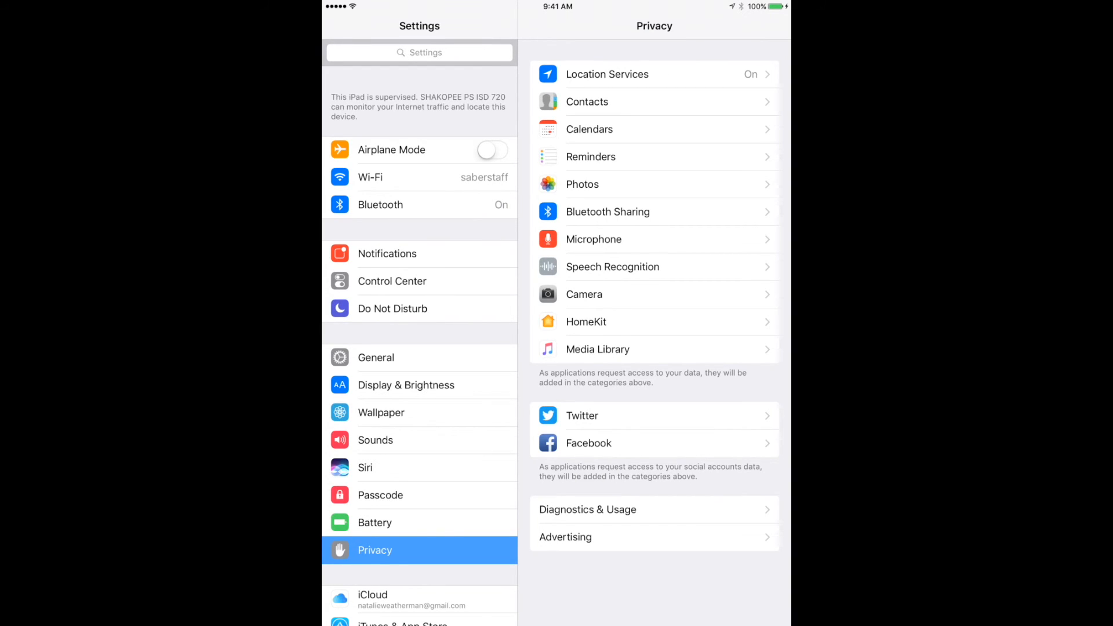